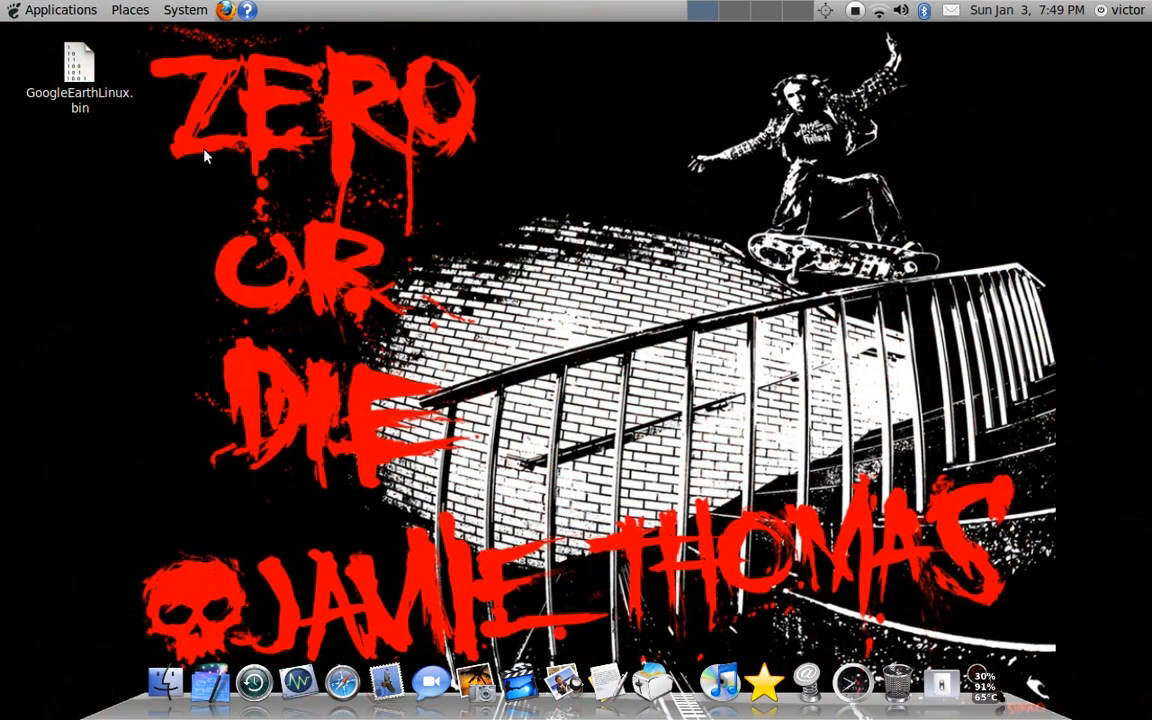
# After GoogleEarthLinux.bin fails to open directly, launch a Terminal from the Applications menu
pyautogui.click(60, 10)
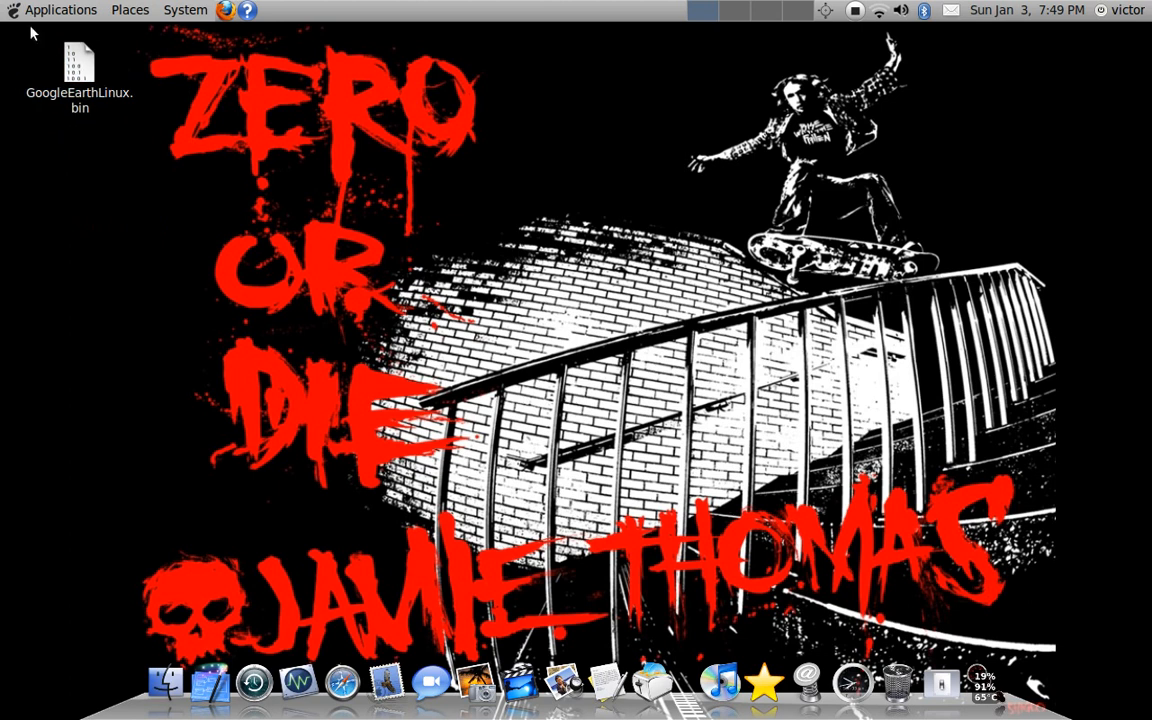
pyautogui.moveTo(55, 331)
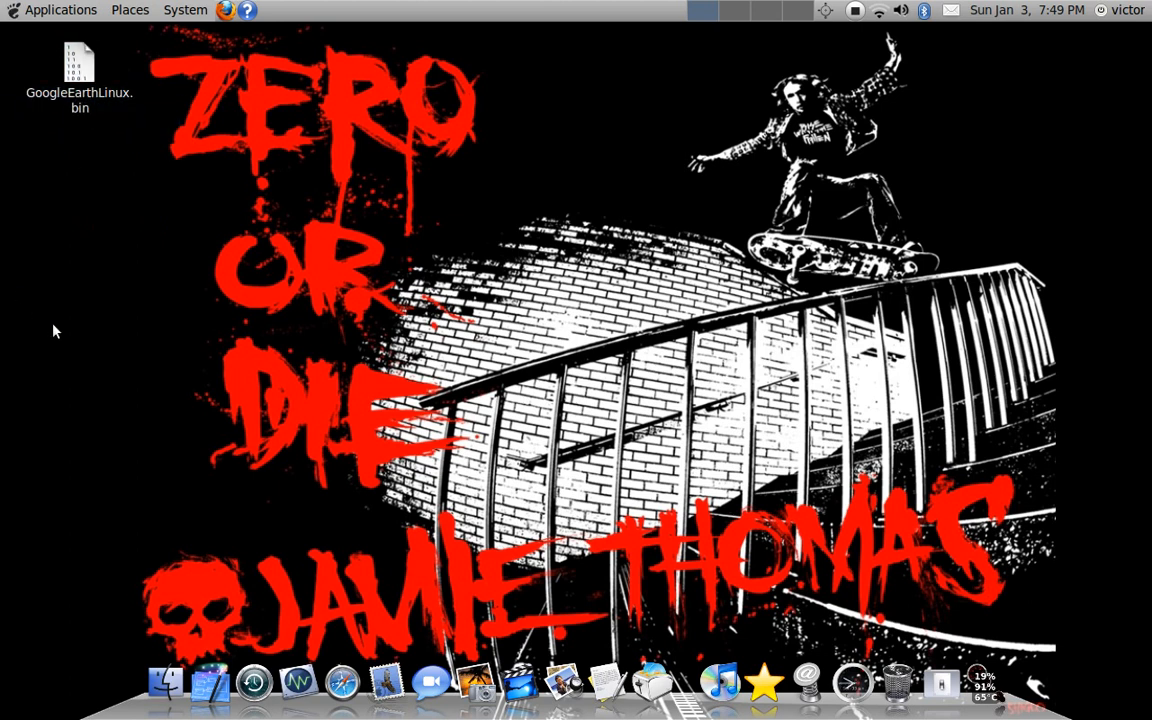
pyautogui.doubleClick(79, 70)
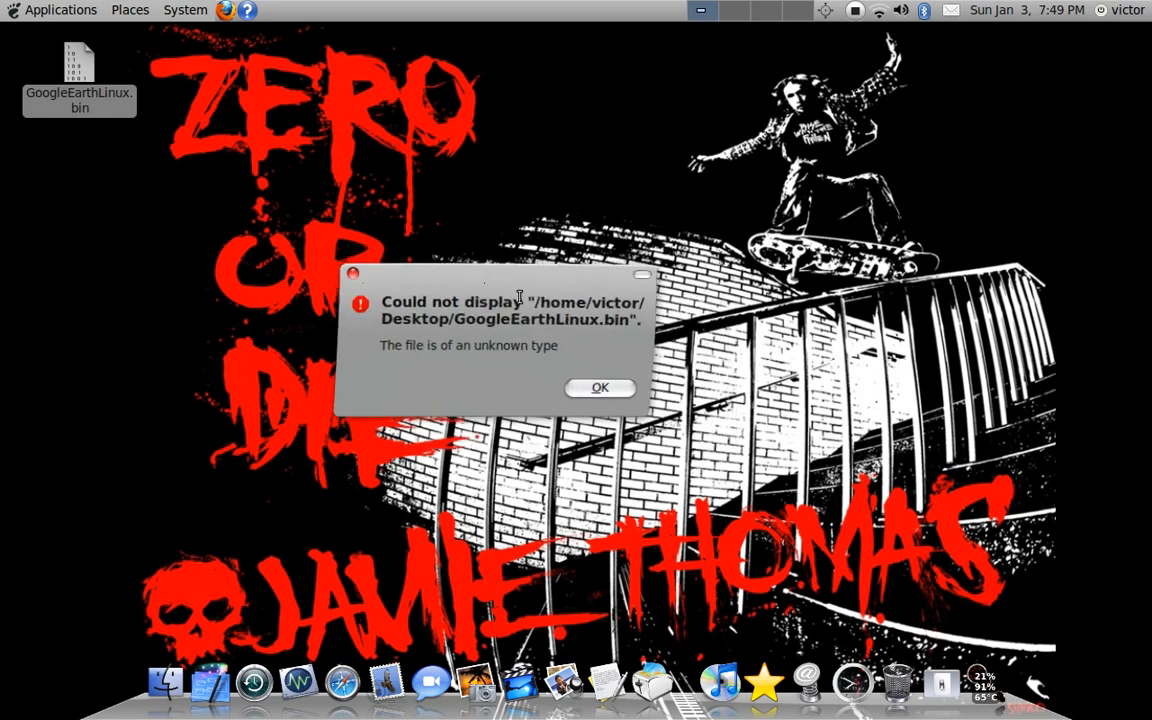
pyautogui.click(599, 387)
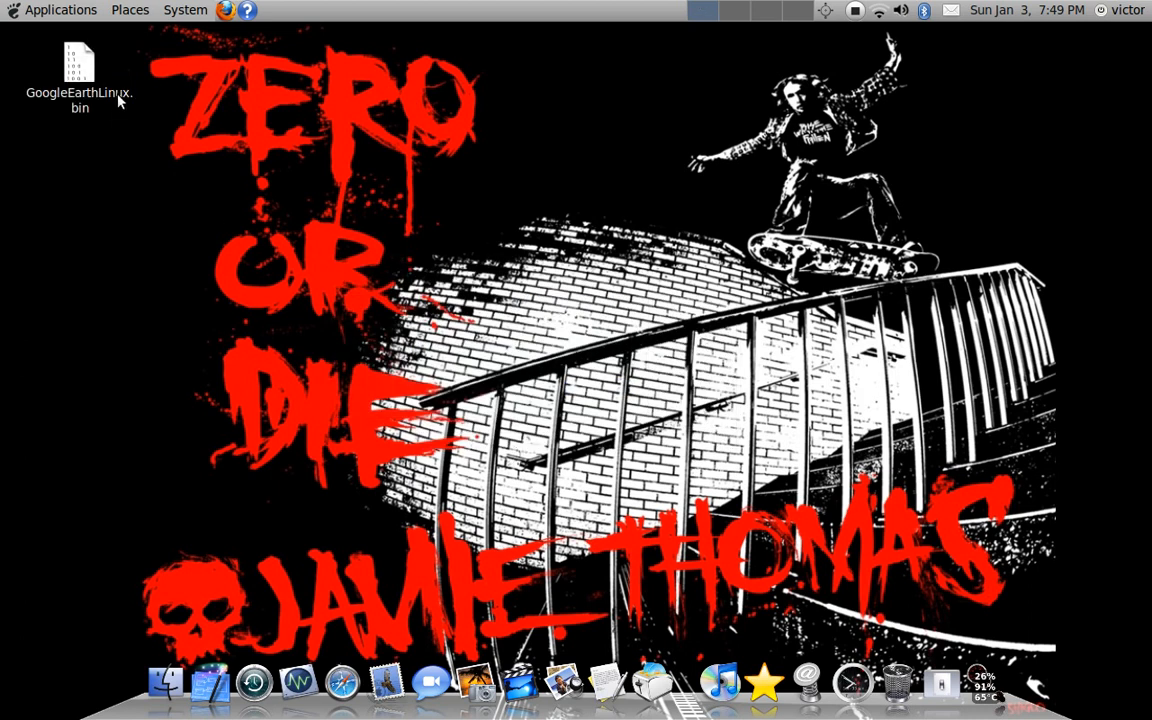
pyautogui.click(60, 10)
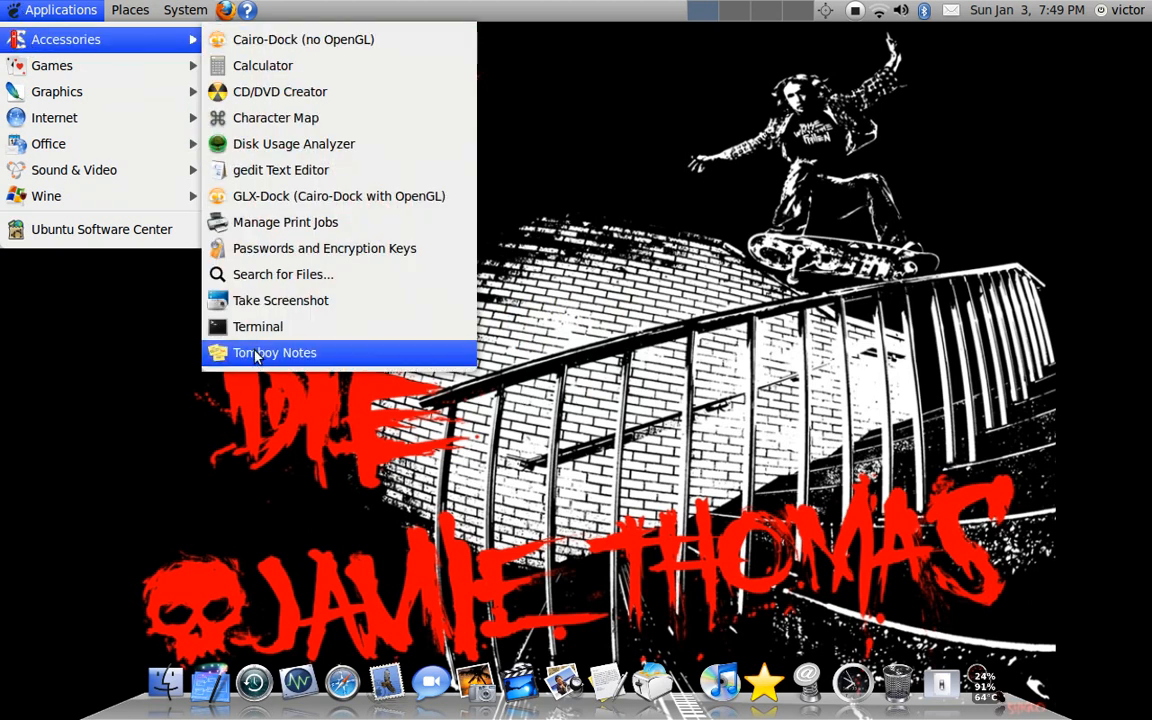
pyautogui.click(257, 326)
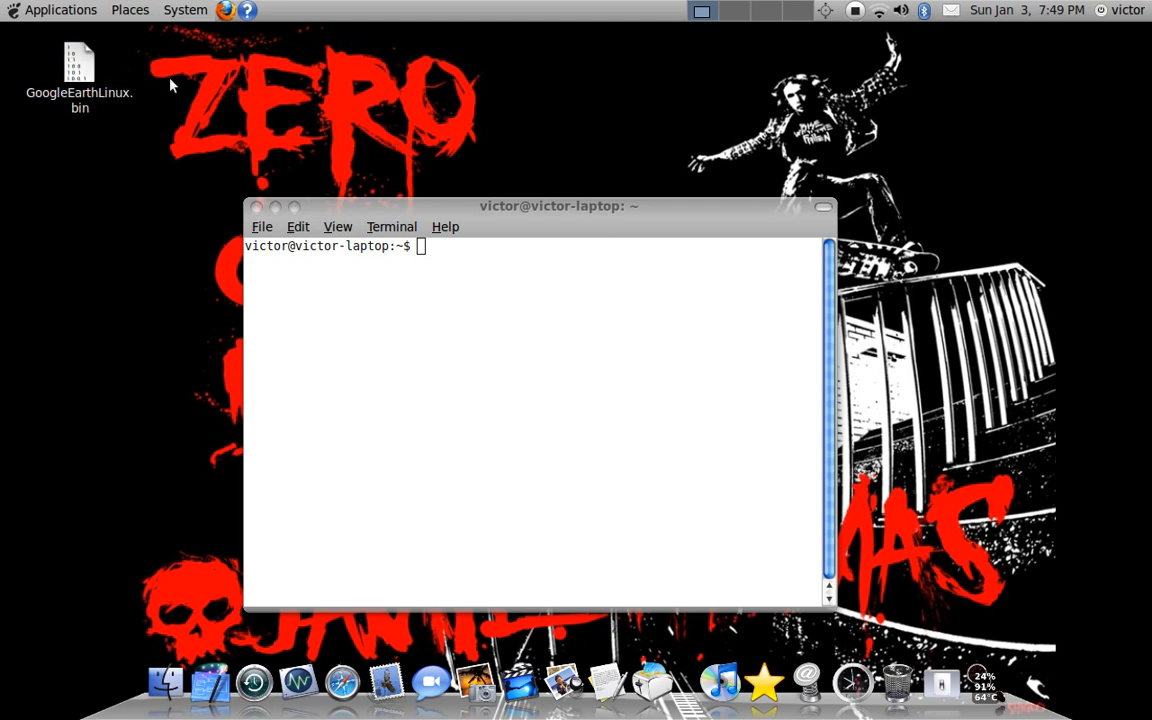
# Move into the Desktop folder with cd and list its files, showing GoogleEarthLinux.bin
pyautogui.moveTo(558, 205); pyautogui.dragTo(576, 127)
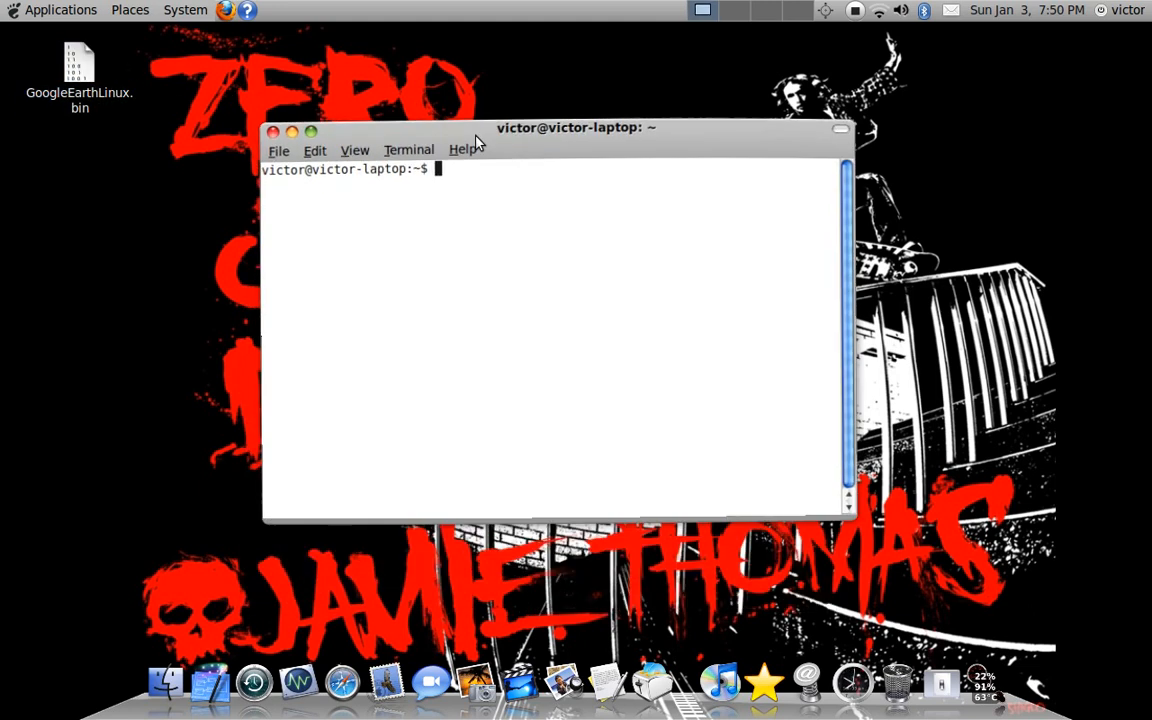
pyautogui.write('cd')
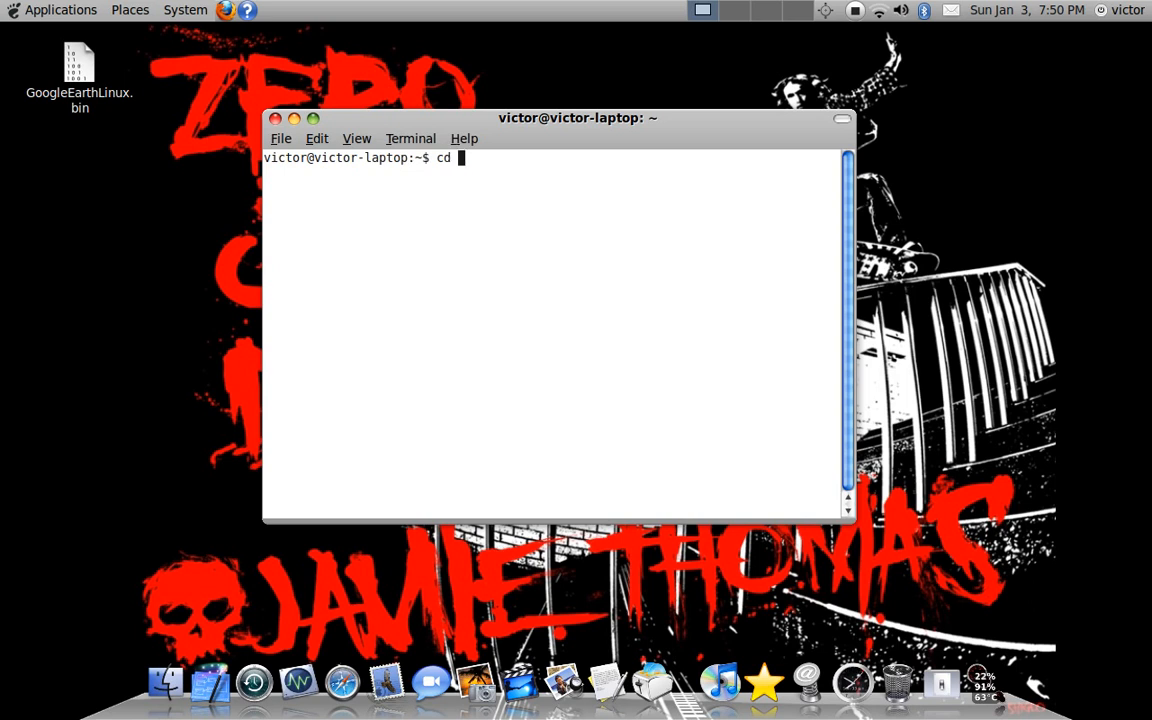
pyautogui.write('Dow')
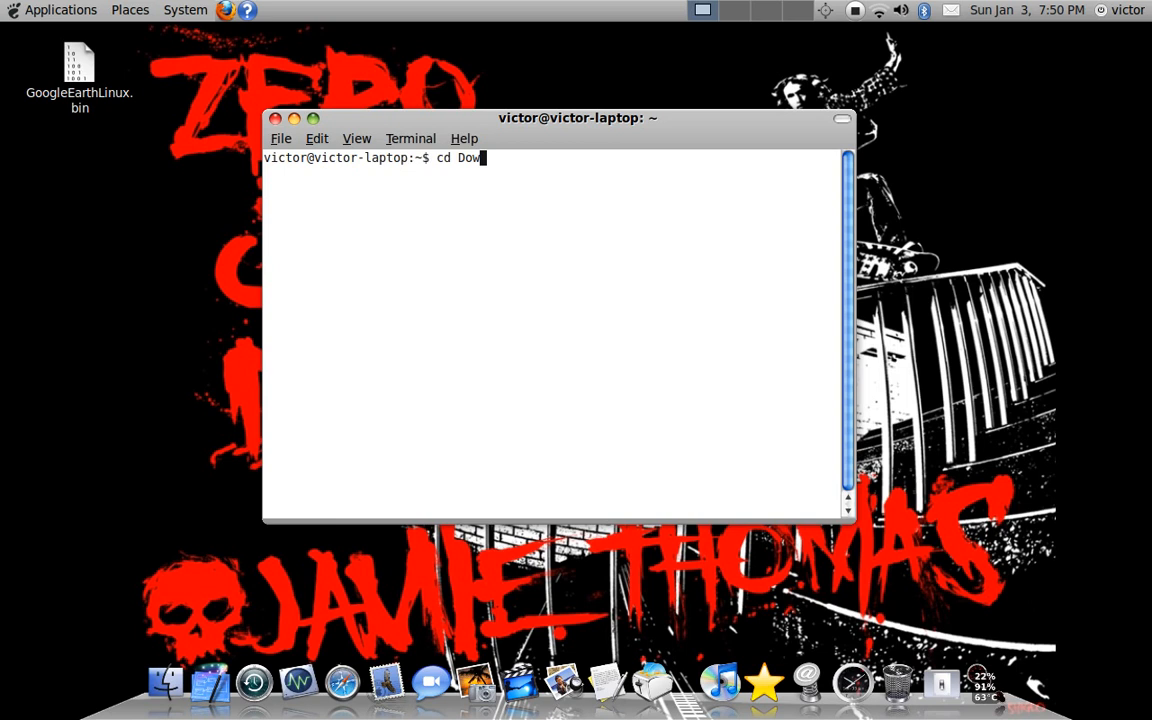
pyautogui.write('loads')
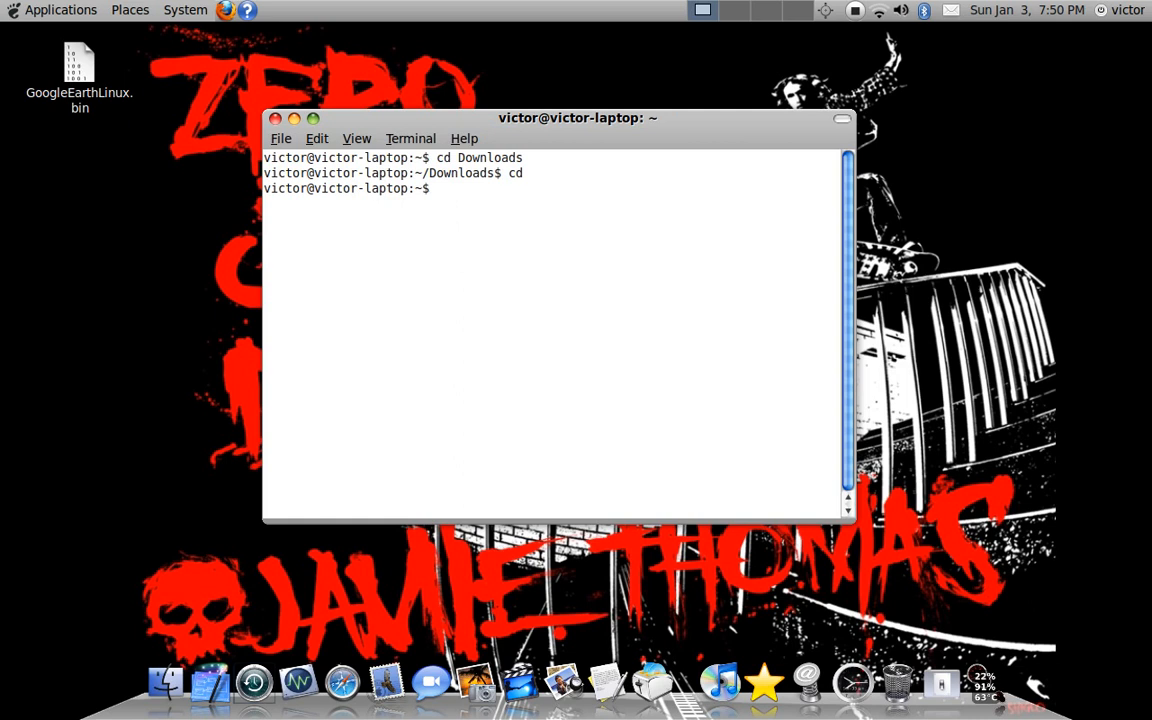
pyautogui.write('cd')
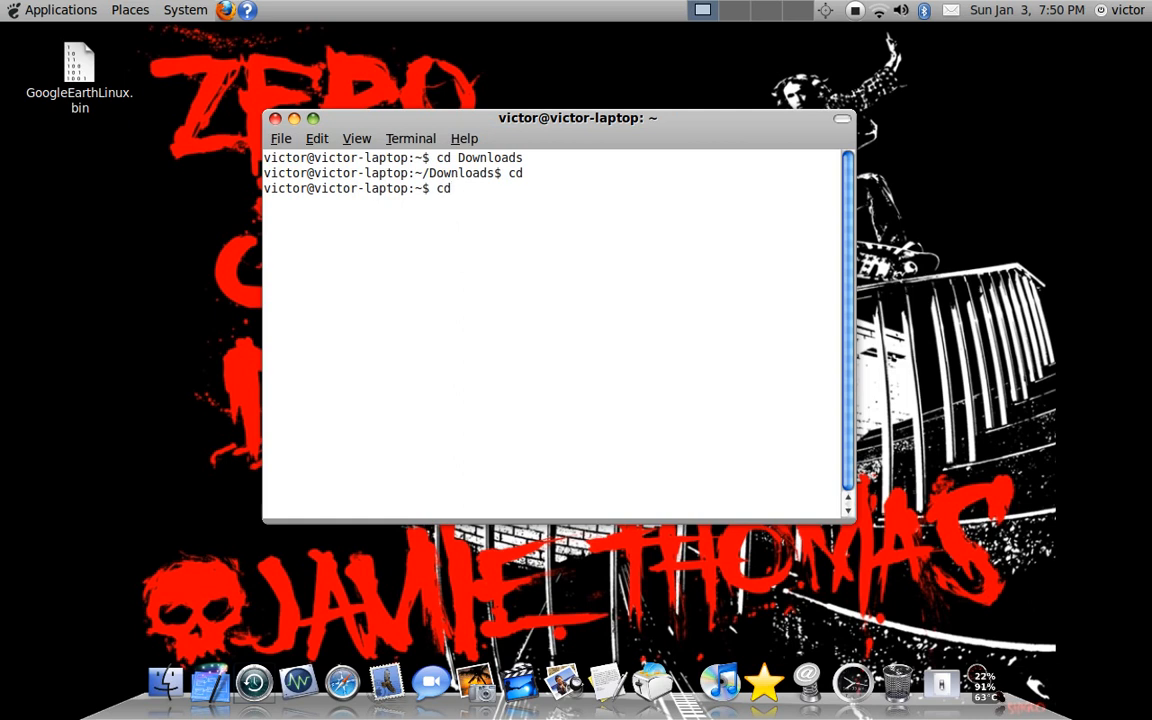
pyautogui.write('Des')
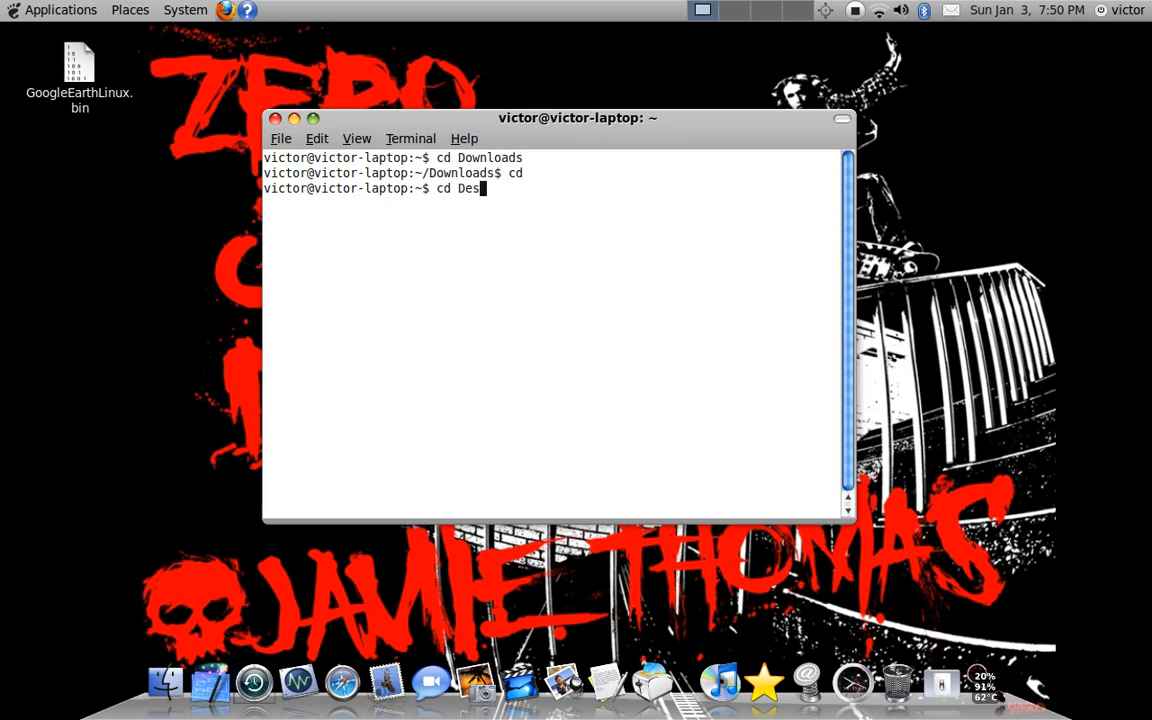
pyautogui.press('Return')
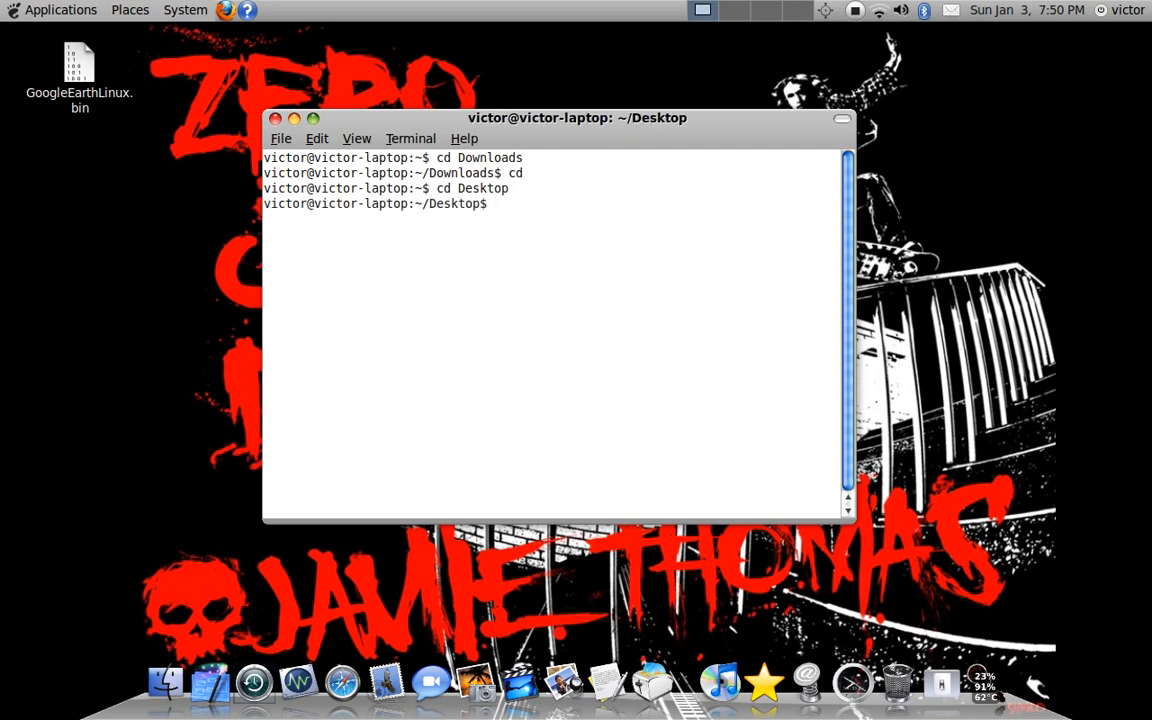
pyautogui.press('Return')
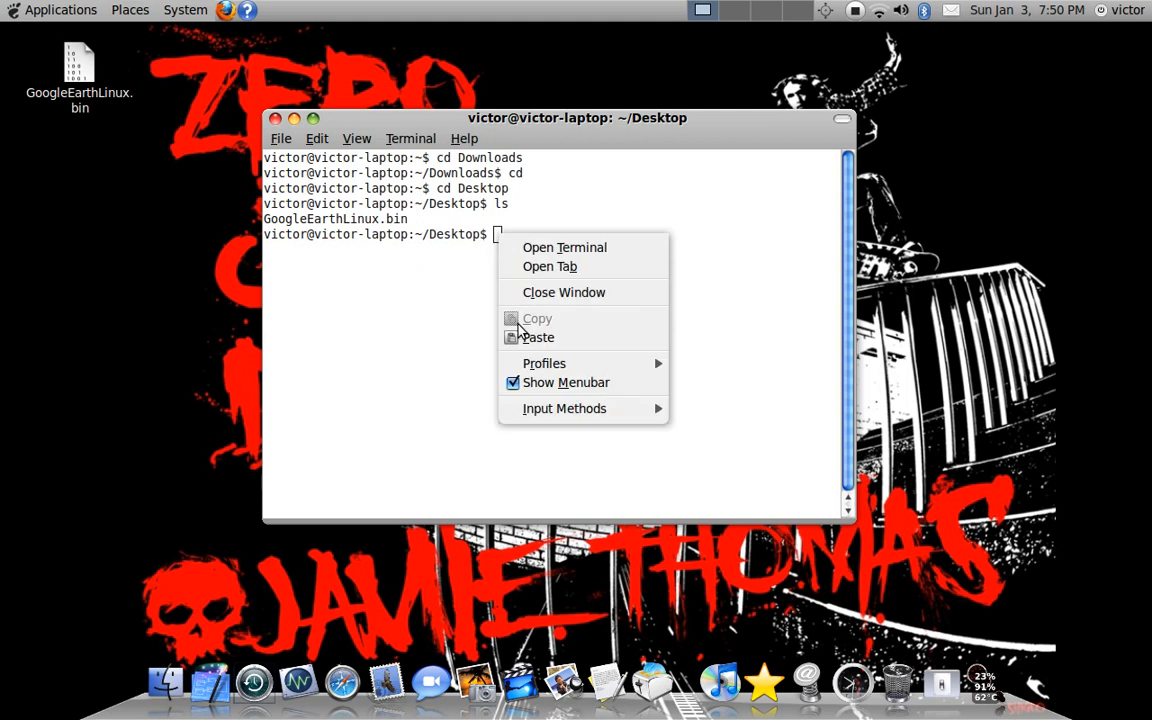
# Make GoogleEarthLinux.bin executable with chmod +x so the installer can run
pyautogui.click(537, 337)
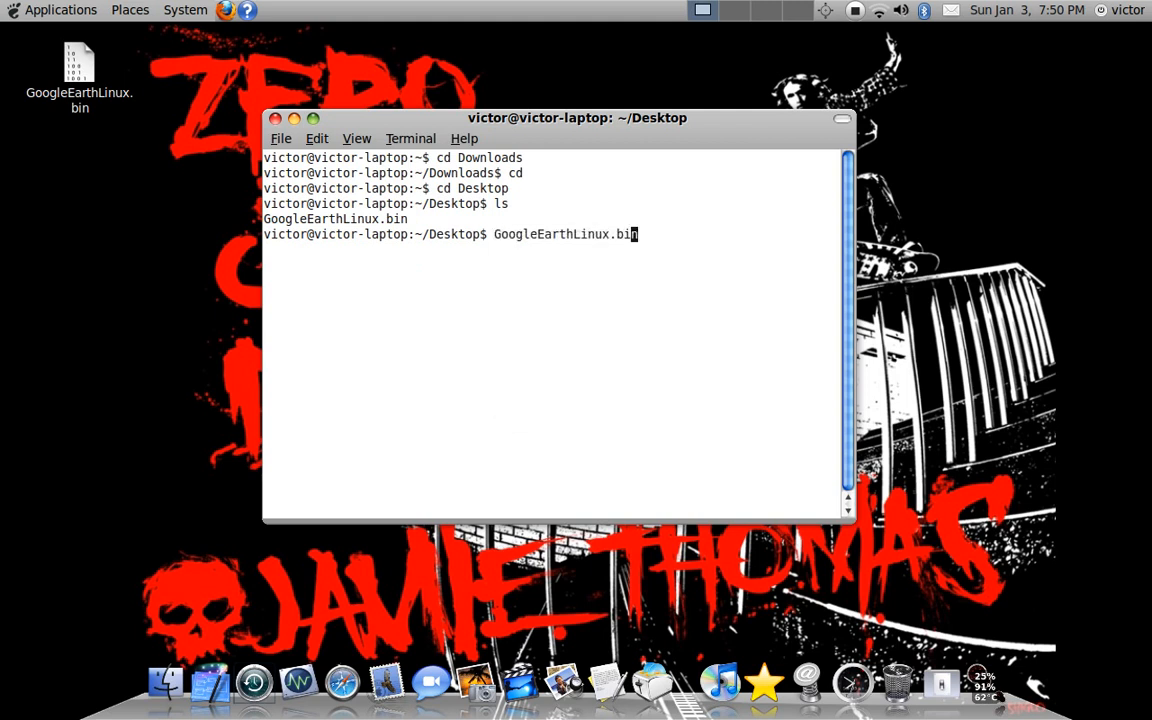
pyautogui.write('./')
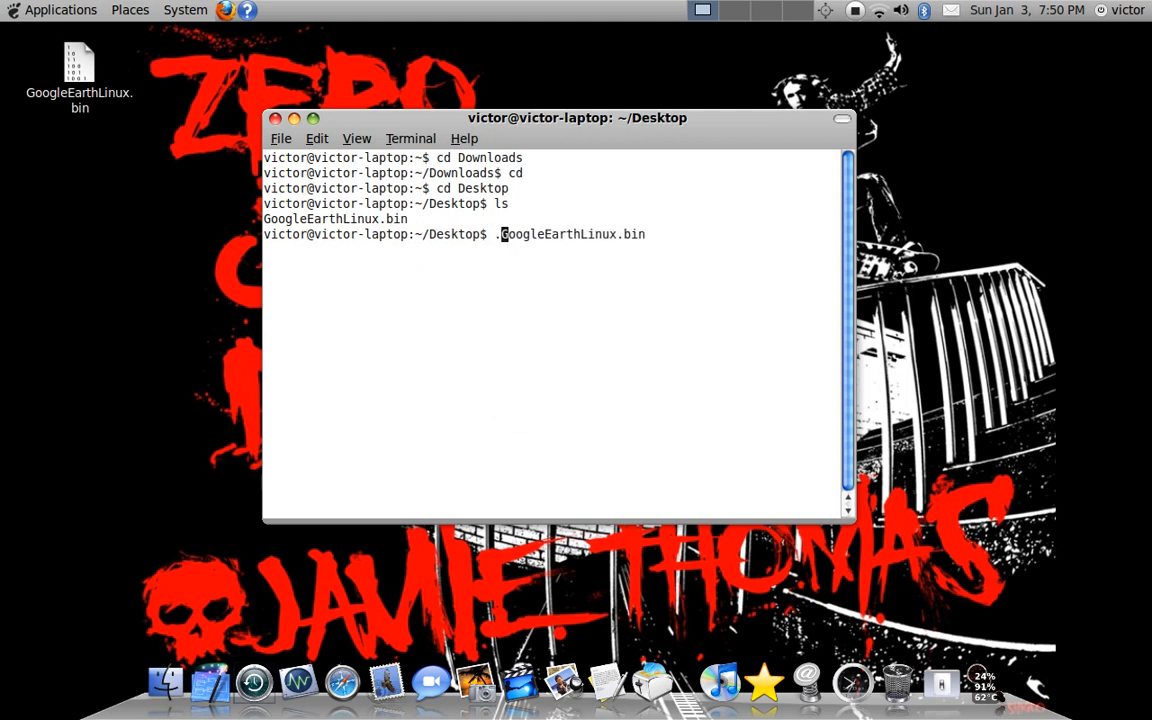
pyautogui.write('/')
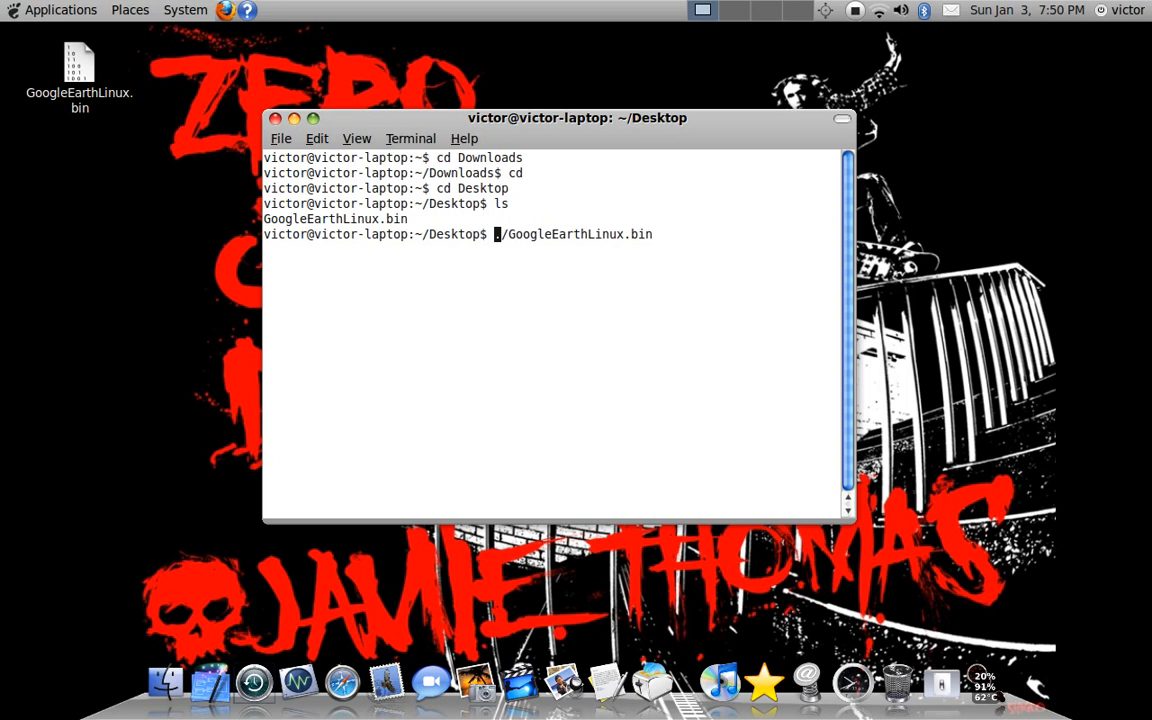
pyautogui.write('ch')
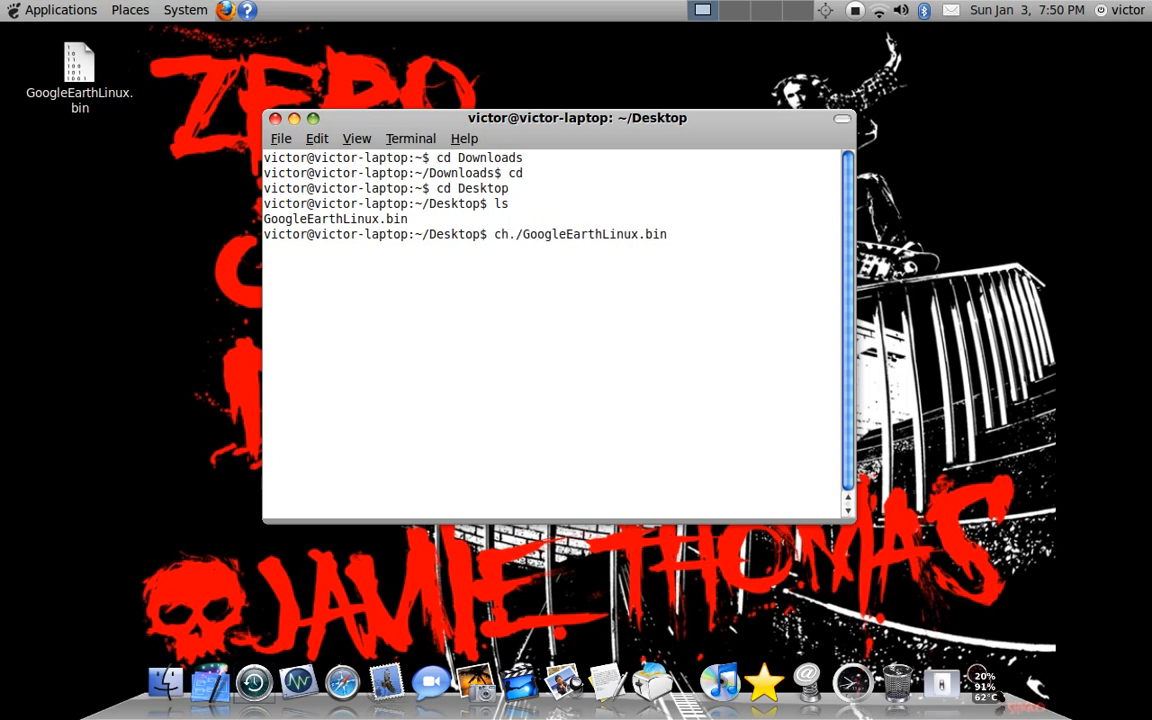
pyautogui.write('mod')
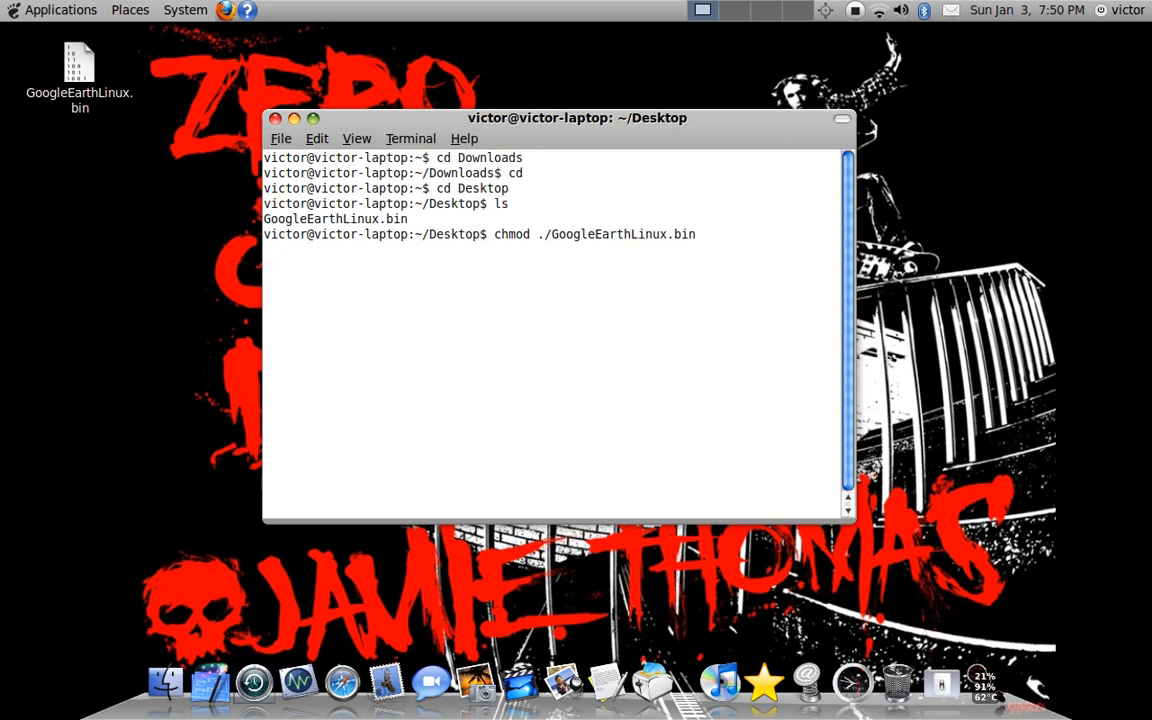
pyautogui.write('+x')
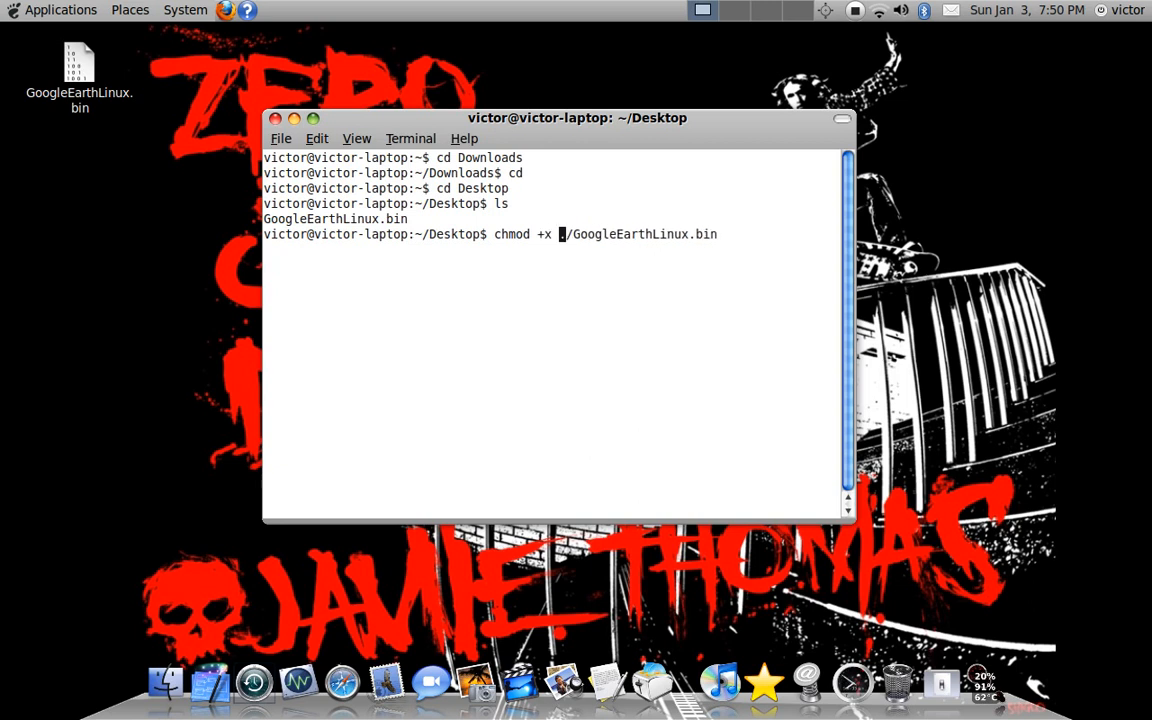
pyautogui.press('Return')
pyautogui.write('./GoogleEarthLinux.bin')
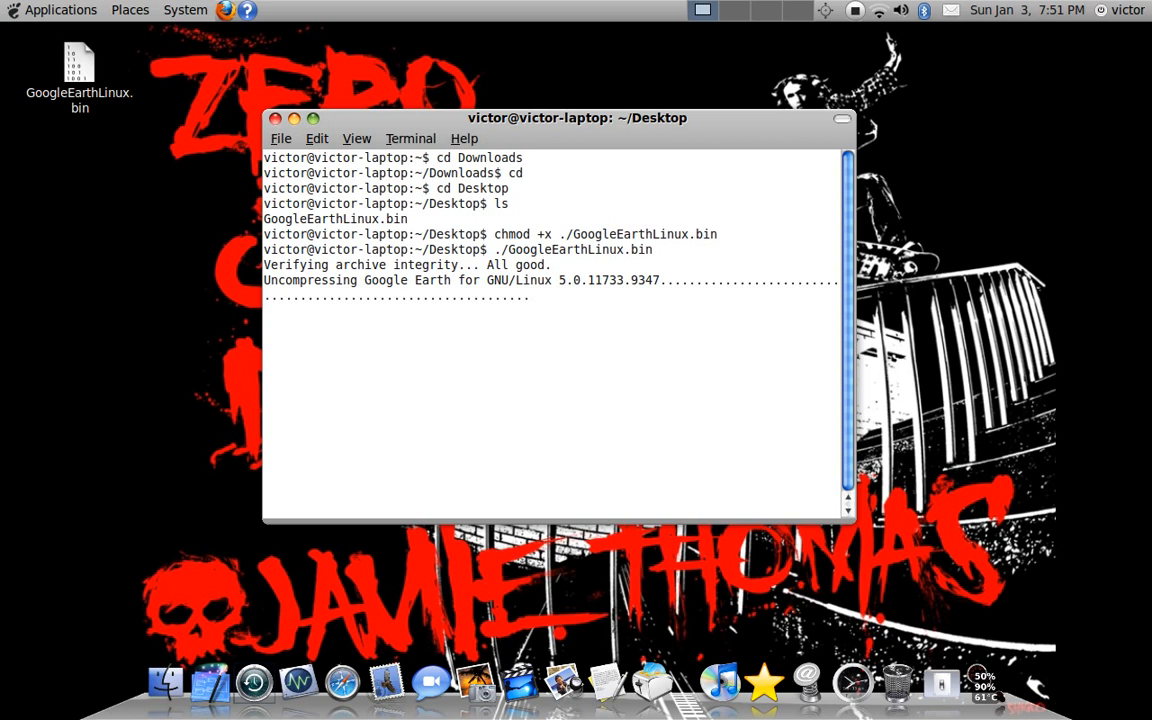
# Keep the default google-earth install path and symbolic link option, and begin the installation
pyautogui.moveTo(577, 118); pyautogui.dragTo(620, 96)
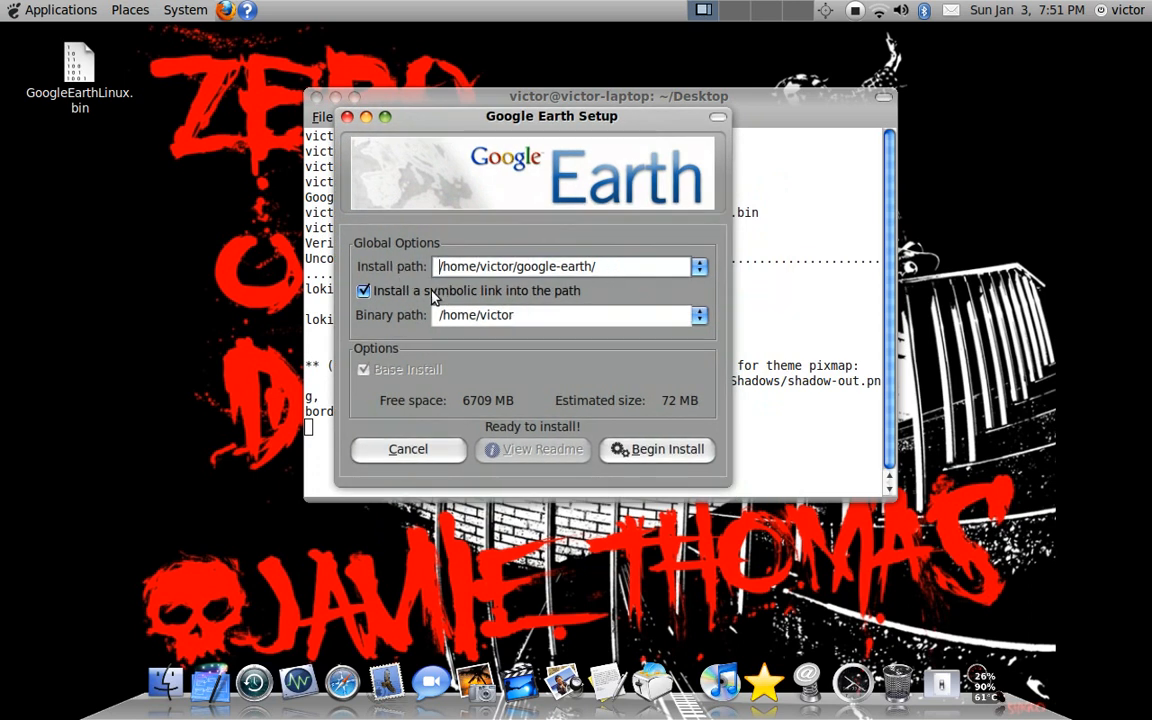
pyautogui.moveTo(462, 280)
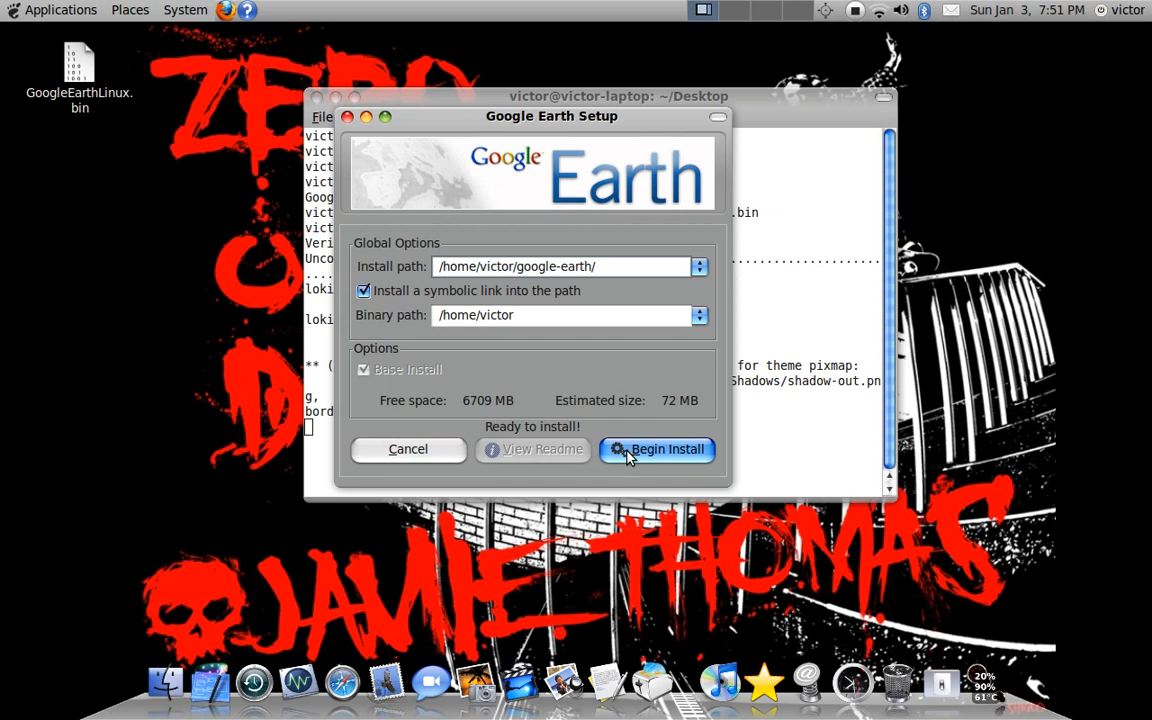
pyautogui.click(657, 449)
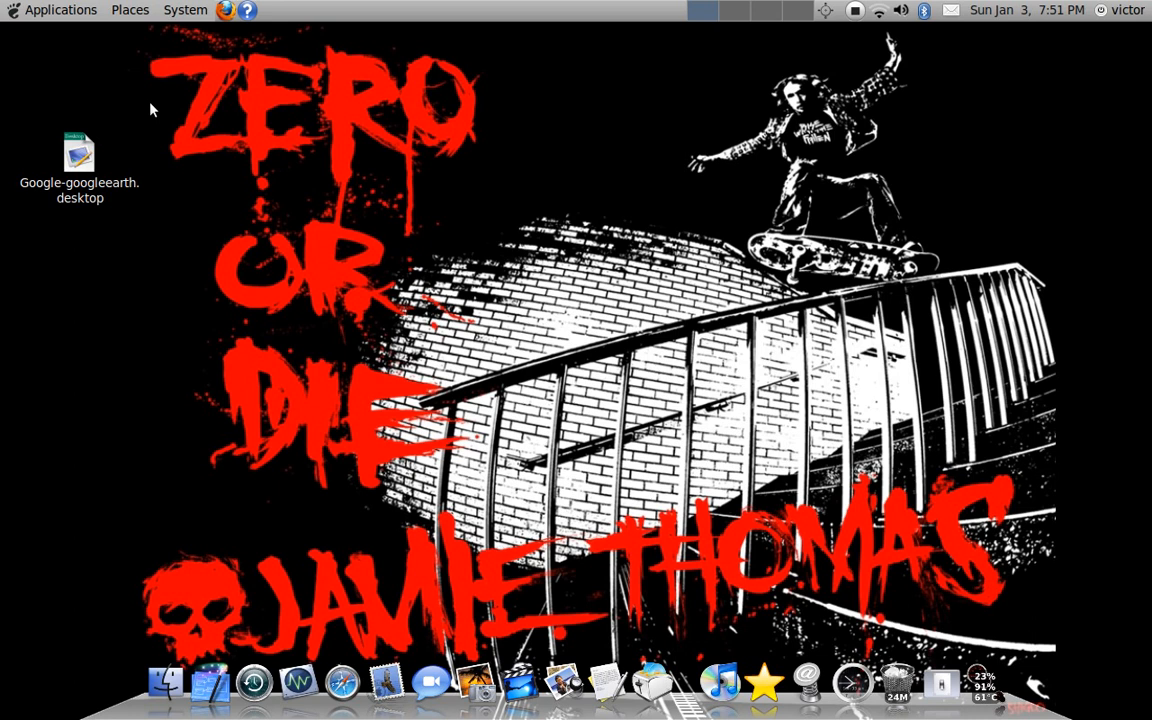
# Open the Google-googleearth.desktop launcher and mark it as trusted
pyautogui.doubleClick(79, 155)
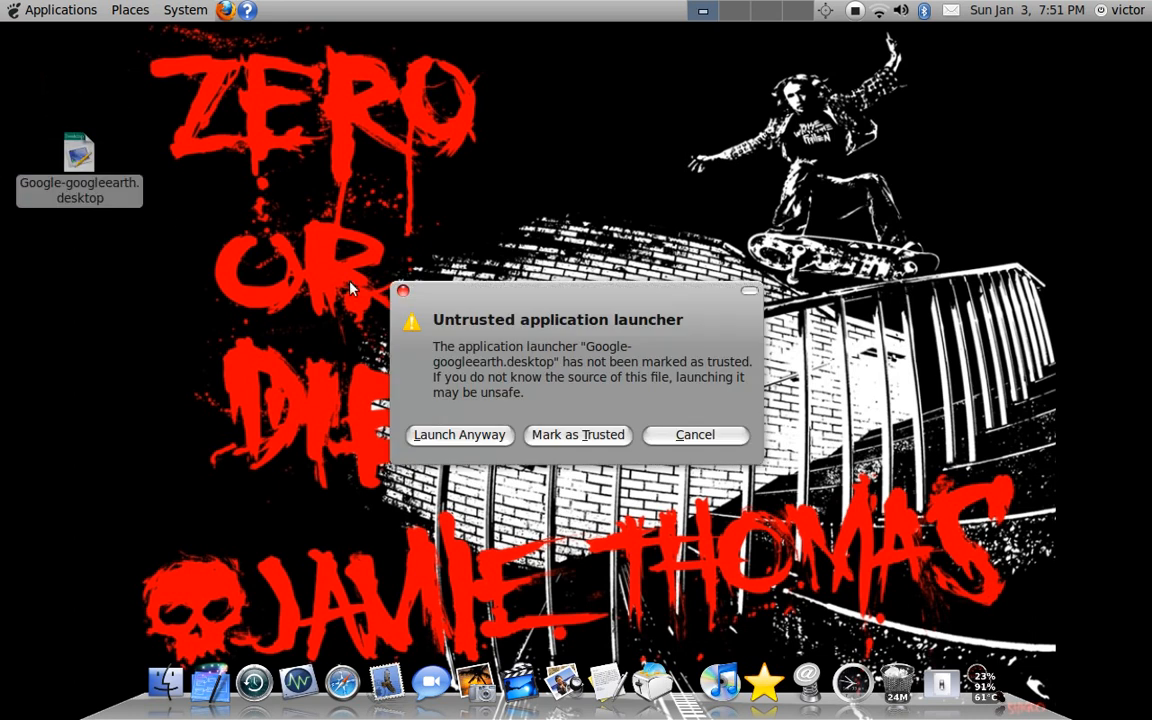
pyautogui.click(577, 434)
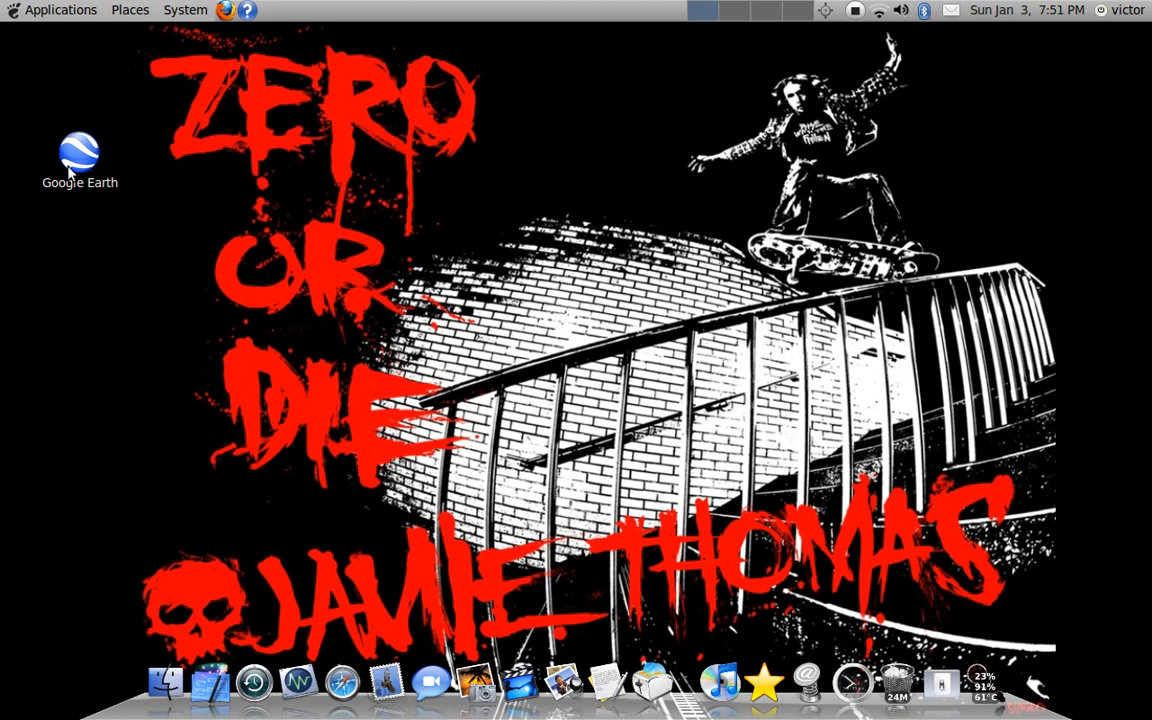
pyautogui.moveTo(995, 234)
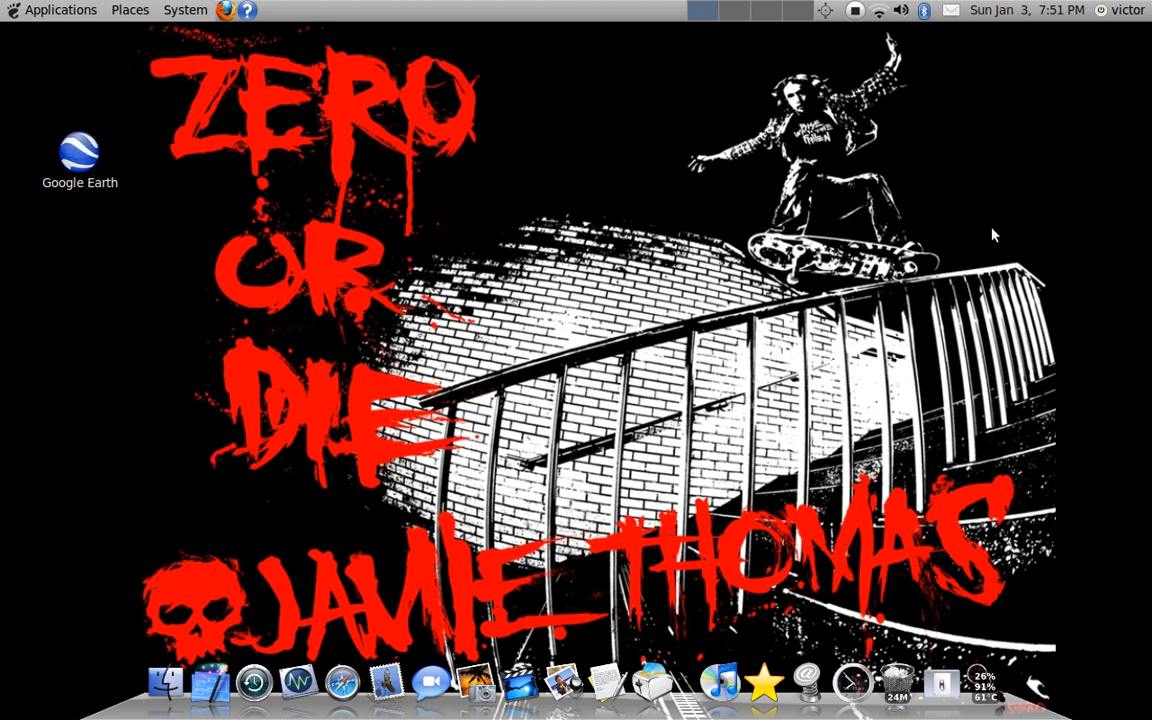
pyautogui.moveTo(888, 680)
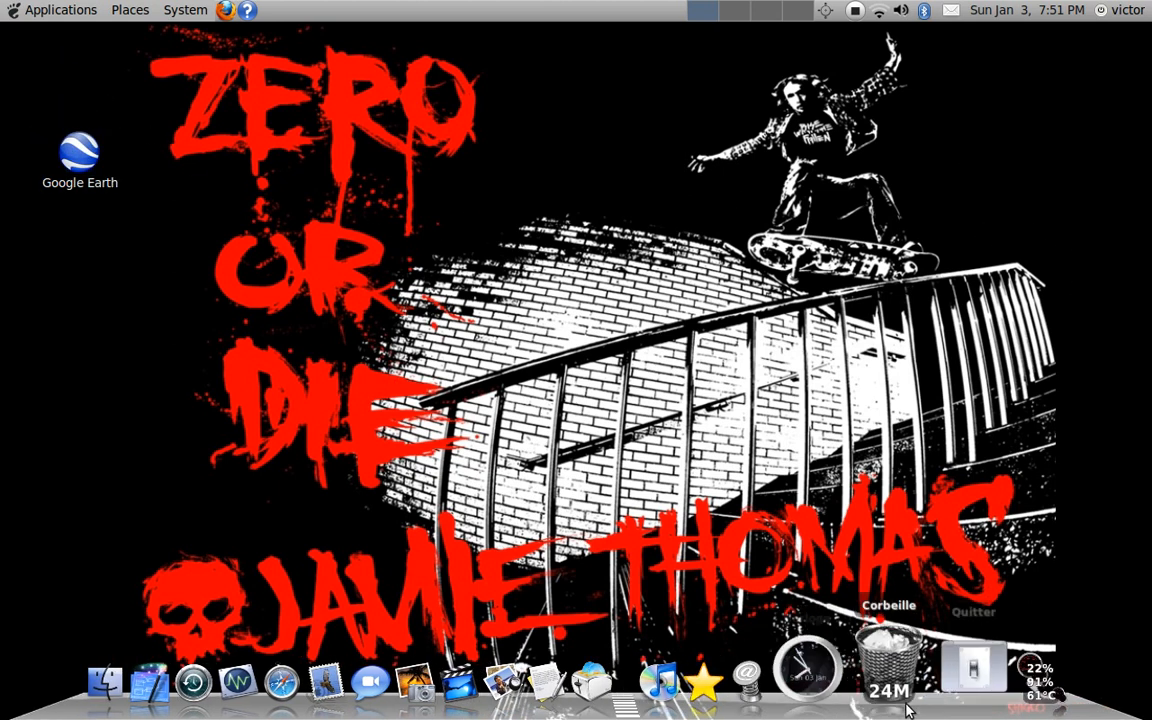
pyautogui.rightClick(888, 670)
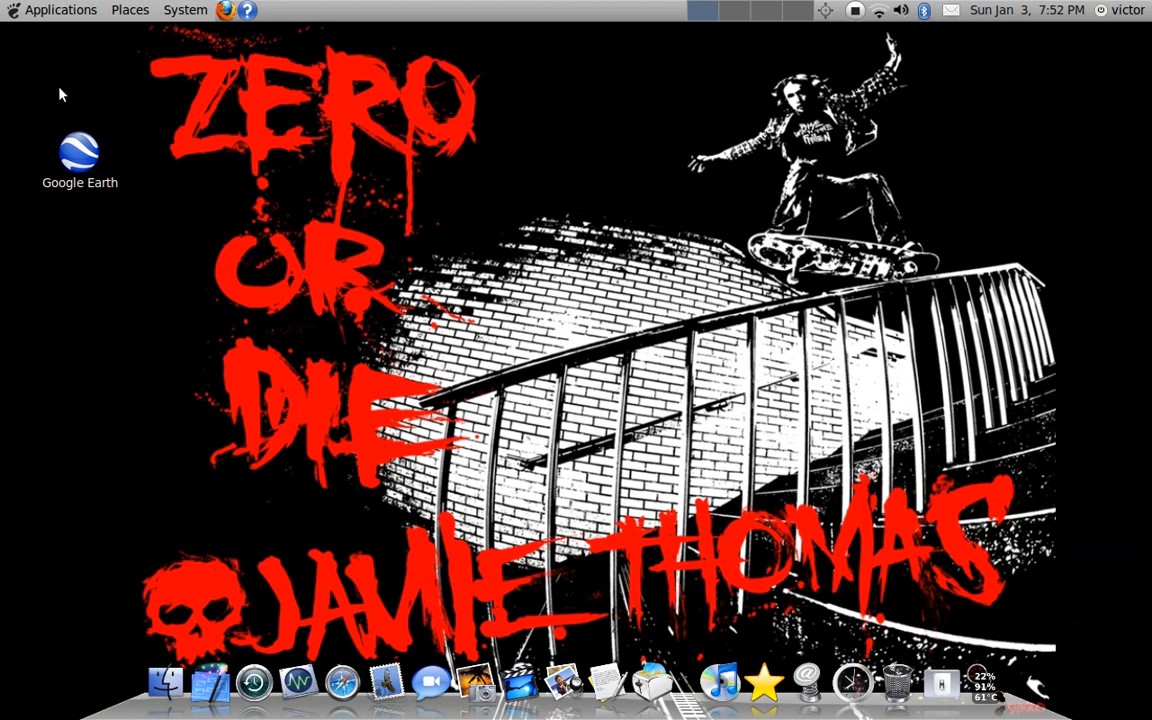
pyautogui.moveTo(210, 8)
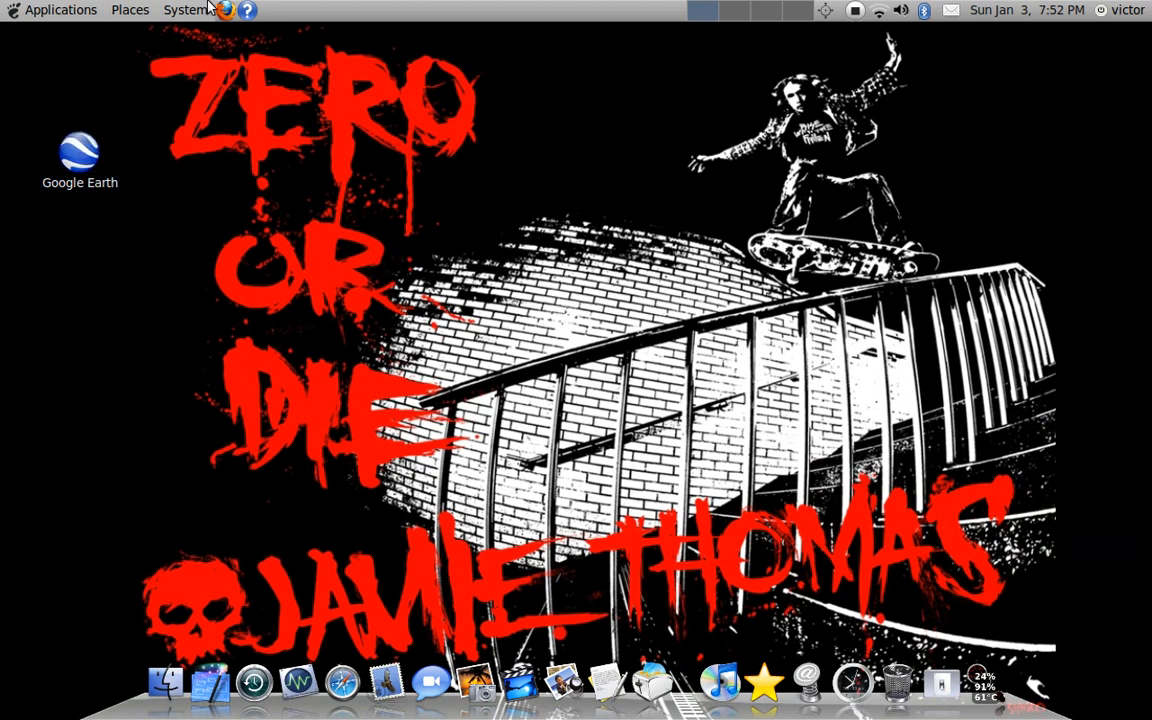
pyautogui.moveTo(114, 160)
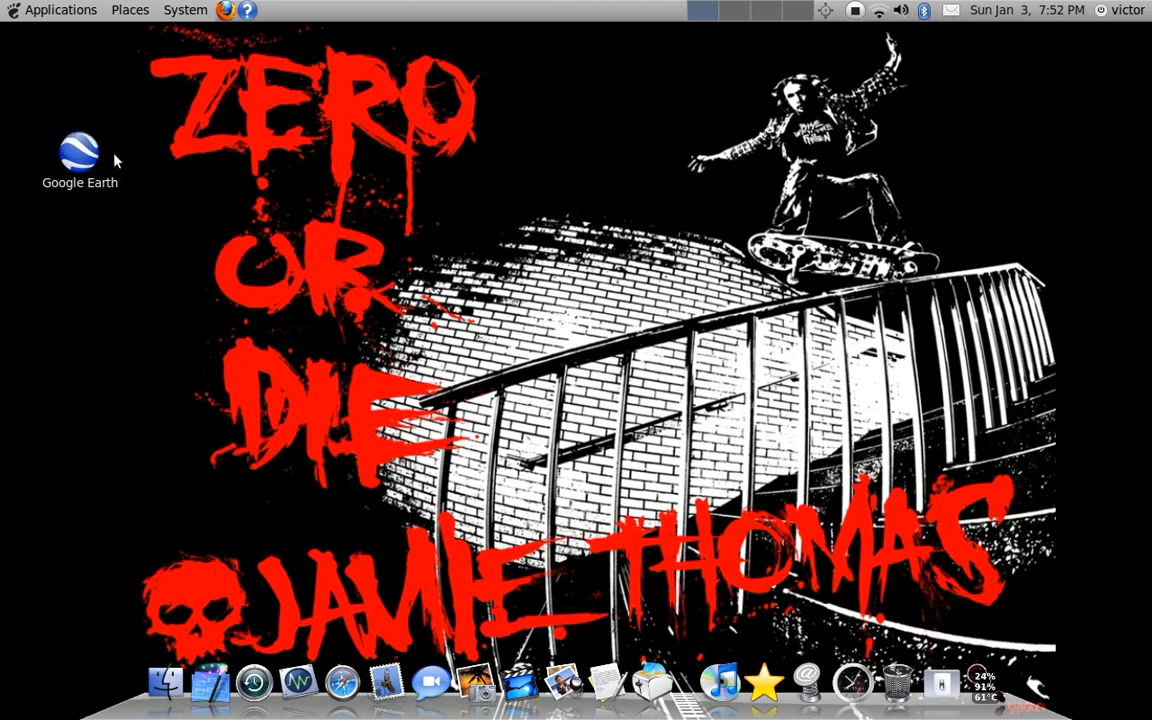
pyautogui.moveTo(398, 125)
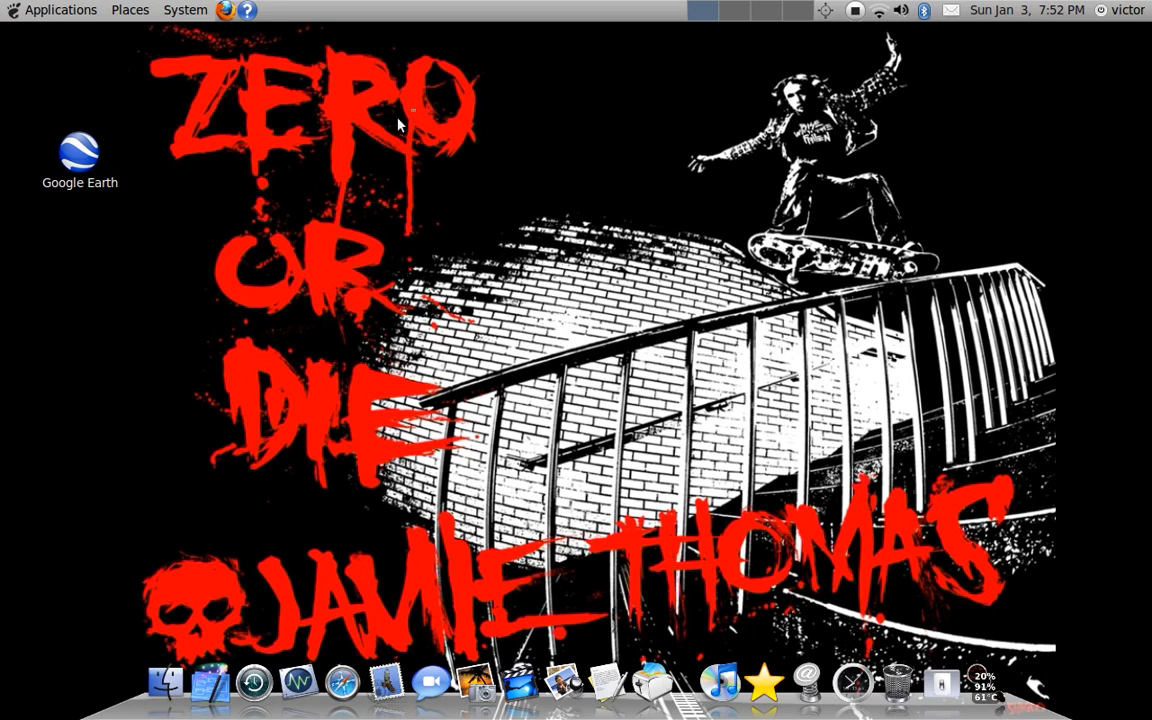
pyautogui.moveTo(100, 136)
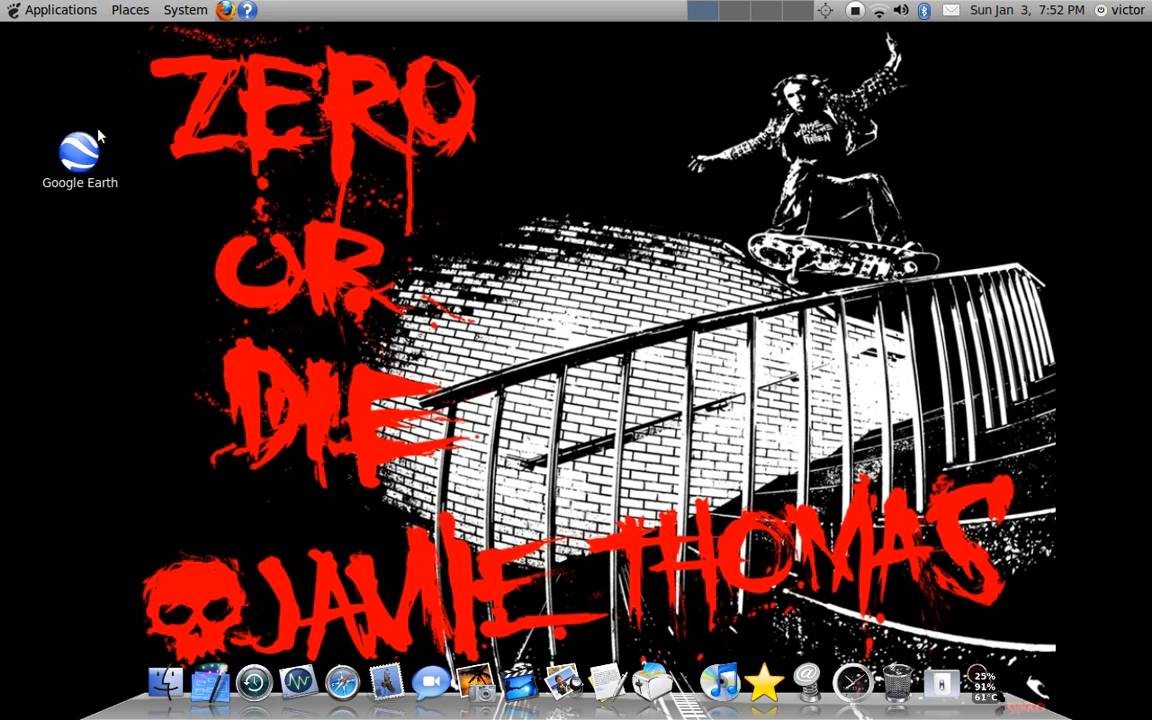